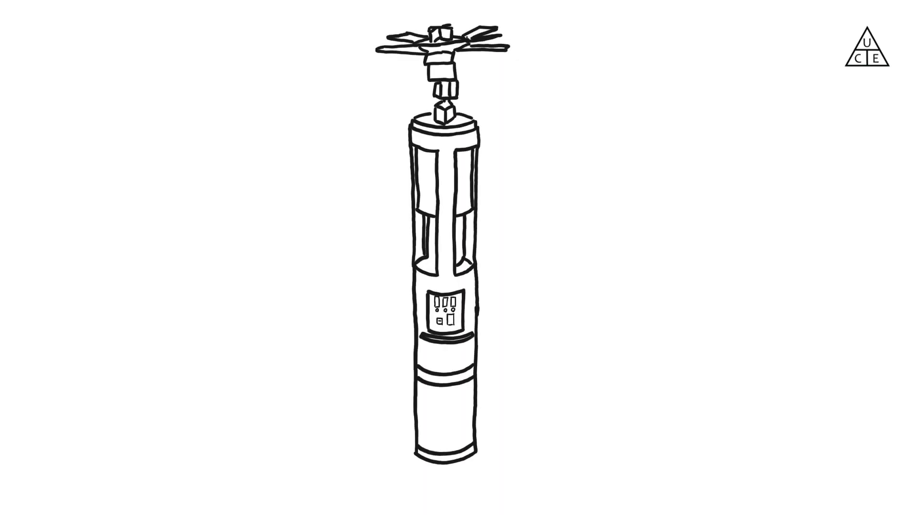
# - Label the solar panels and controller battery pack, then switch on the unit's LED light strip
pyautogui.write('SOLAR PANELS')
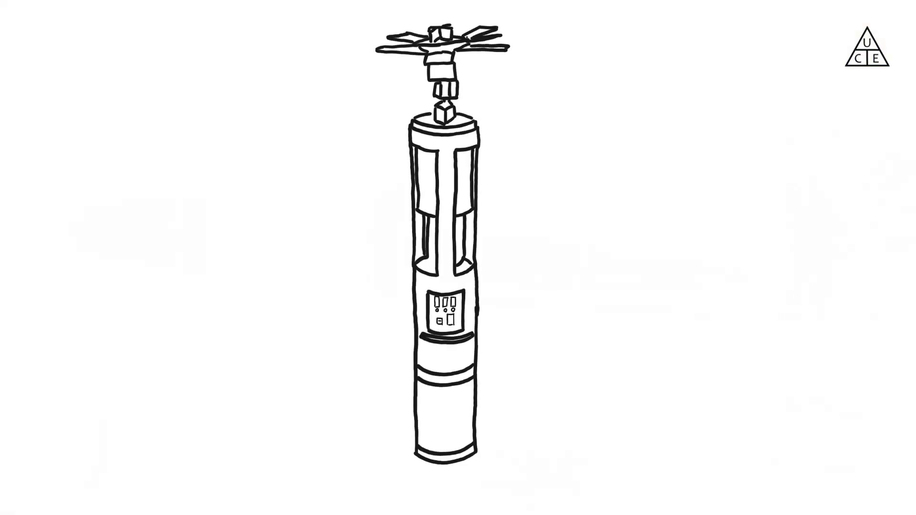
pyautogui.write('CONTROLLER BATTERY PACK')
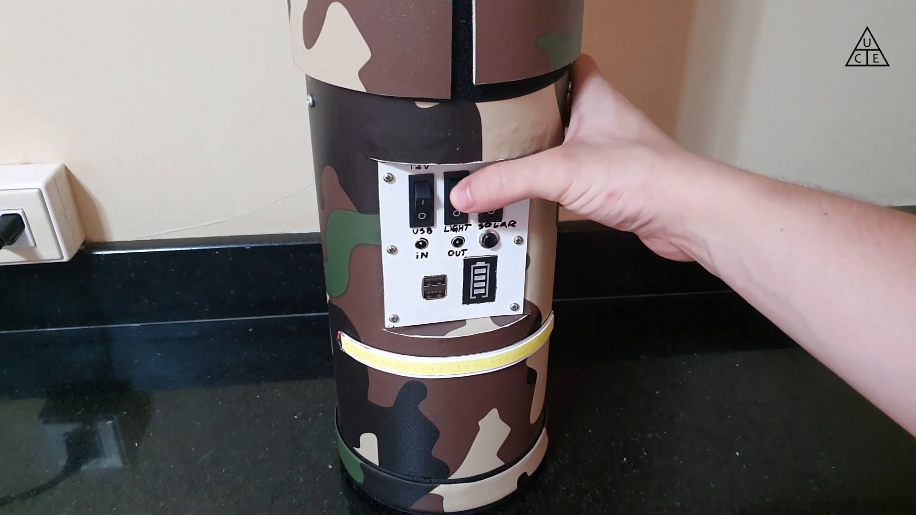
pyautogui.click(464, 201)
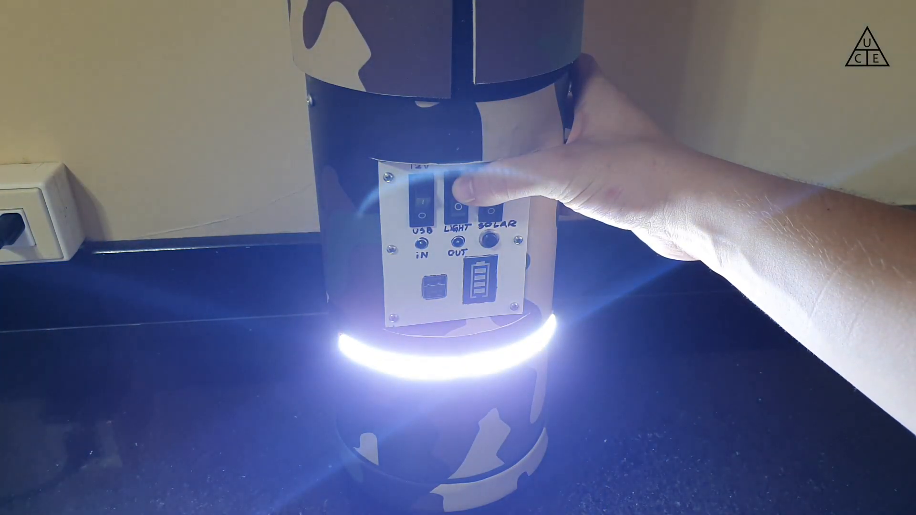